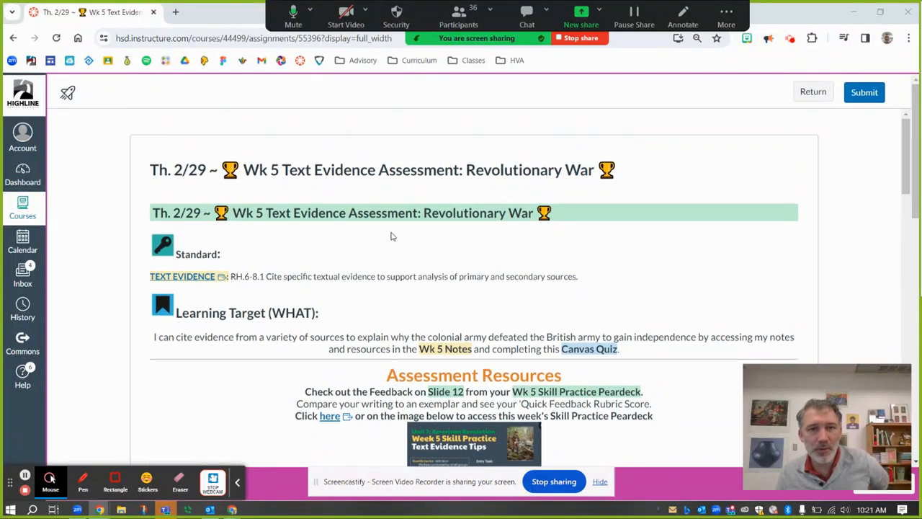
- Scroll through question 1 and highlight the Skill Practice Peardeck reference
scroll(down, 3)
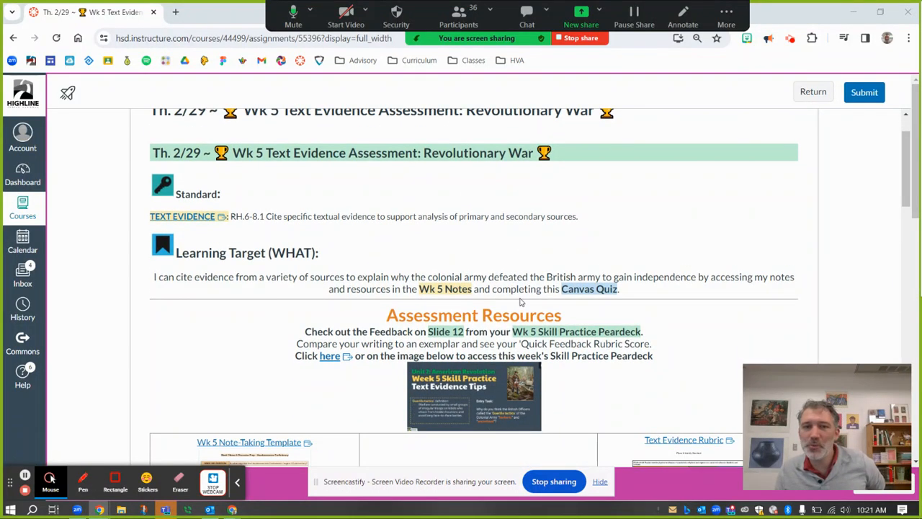
scroll(down, 3)
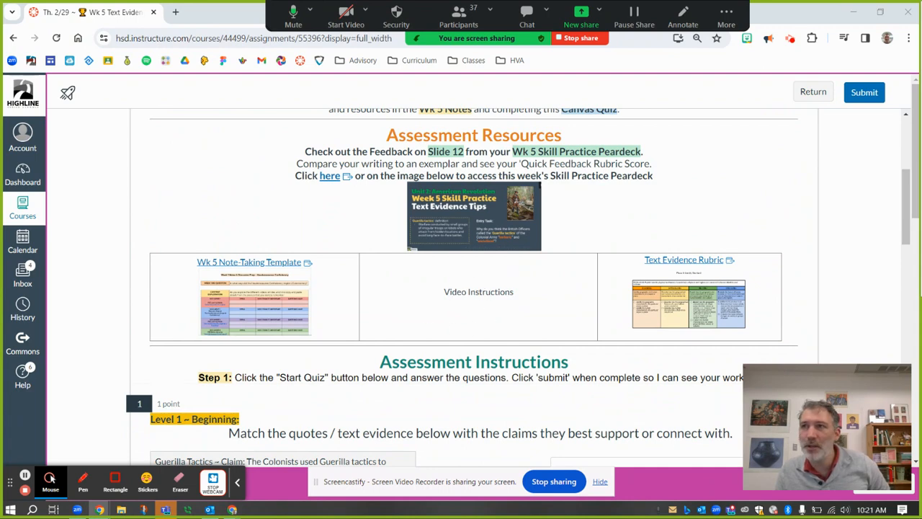
scroll(up, 3)
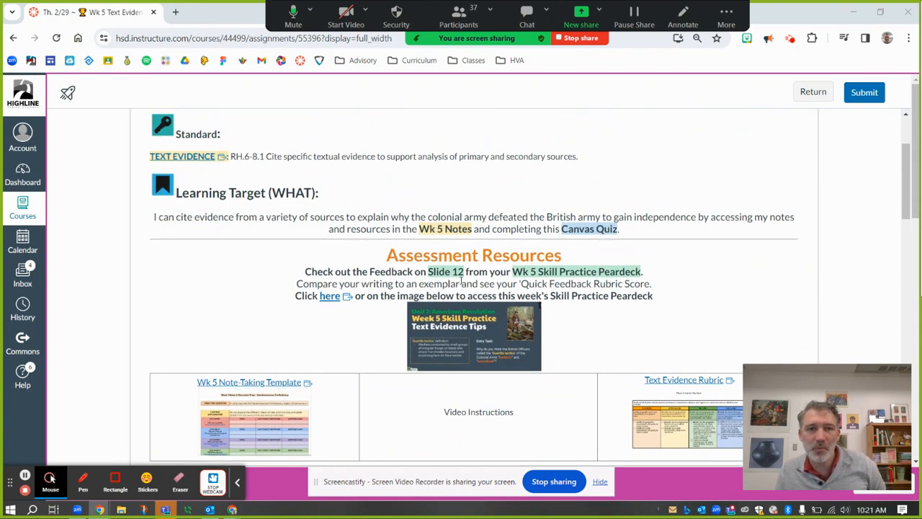
mouse_move(212, 221)
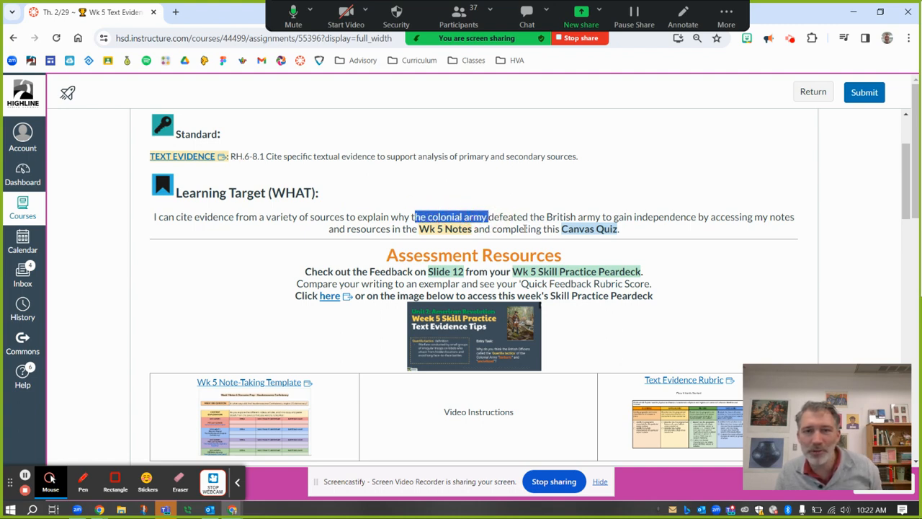
mouse_move(540, 220)
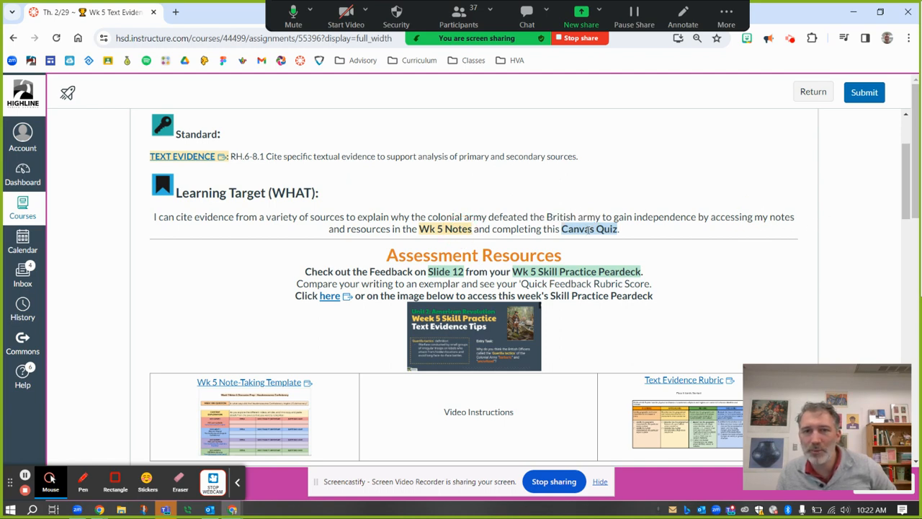
scroll(down, 3)
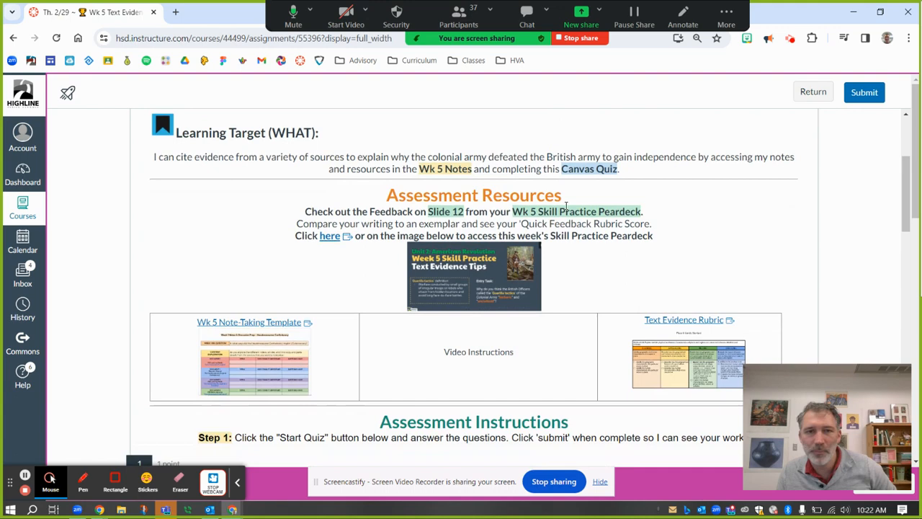
mouse_move(471, 195)
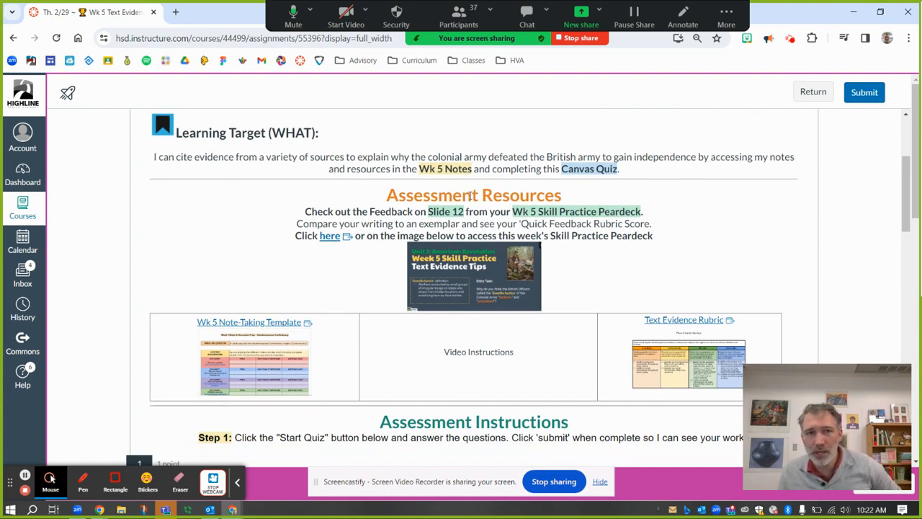
double_click(440, 211)
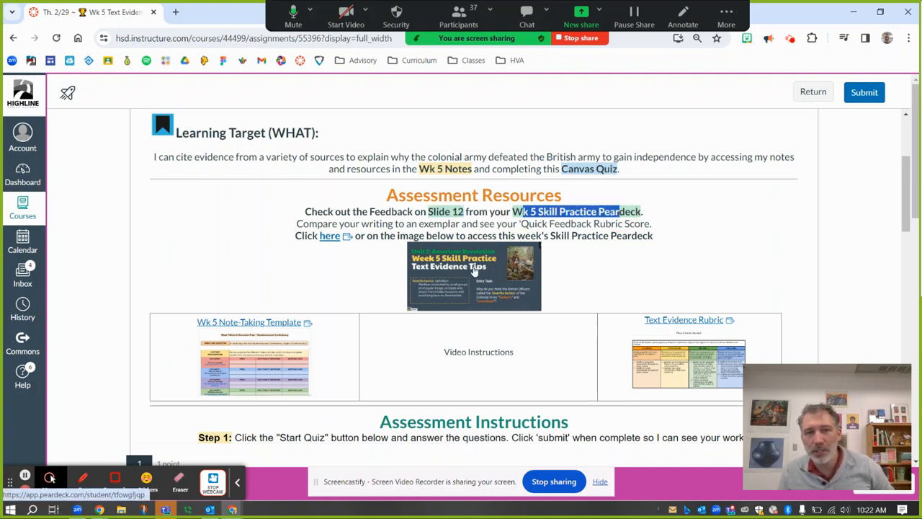
- Match the 'On our leaving Concord…' quote to the Guerilla Tactics claim
scroll(down, 3)
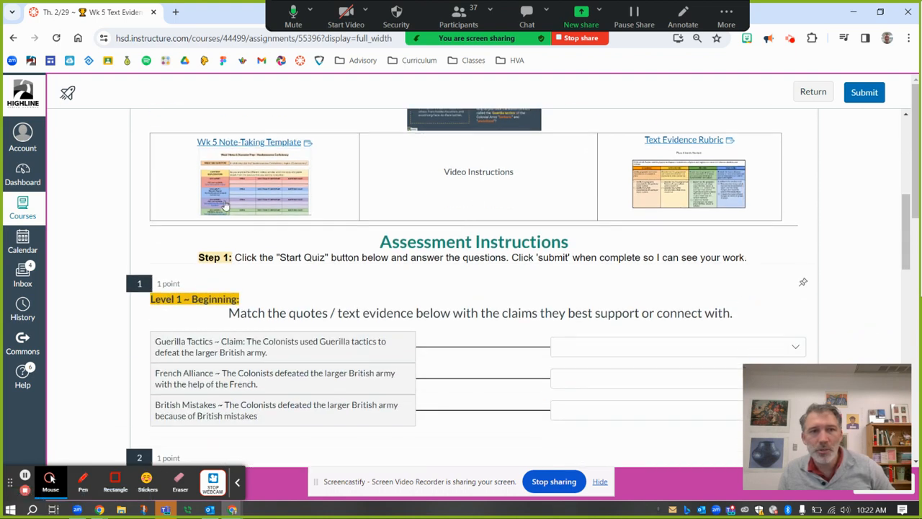
mouse_move(712, 172)
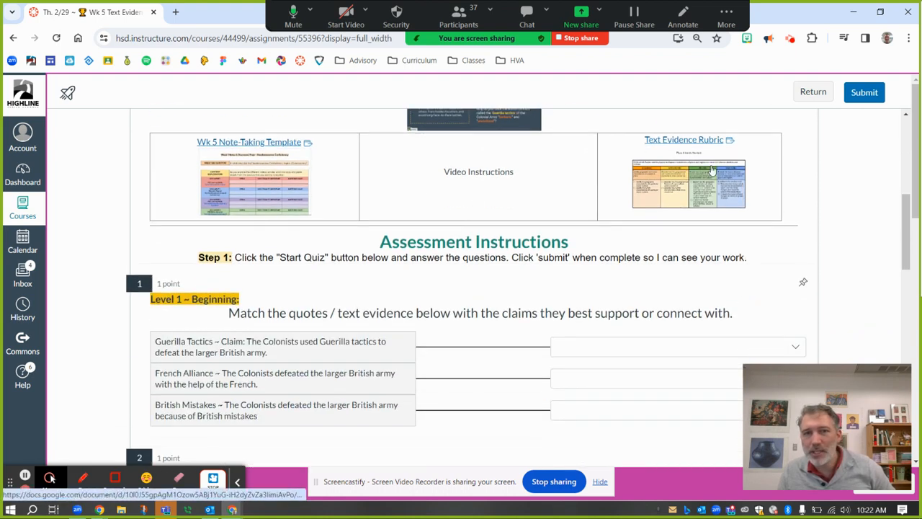
scroll(up, 3)
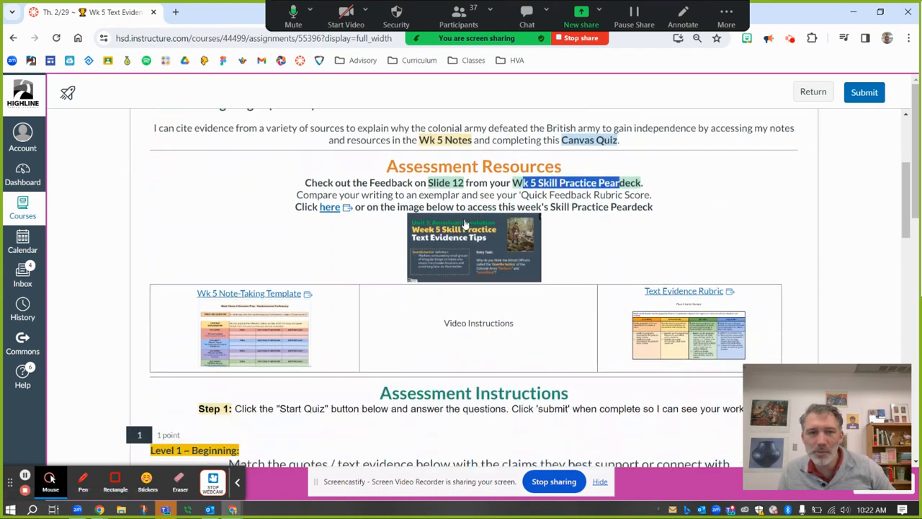
scroll(down, 3)
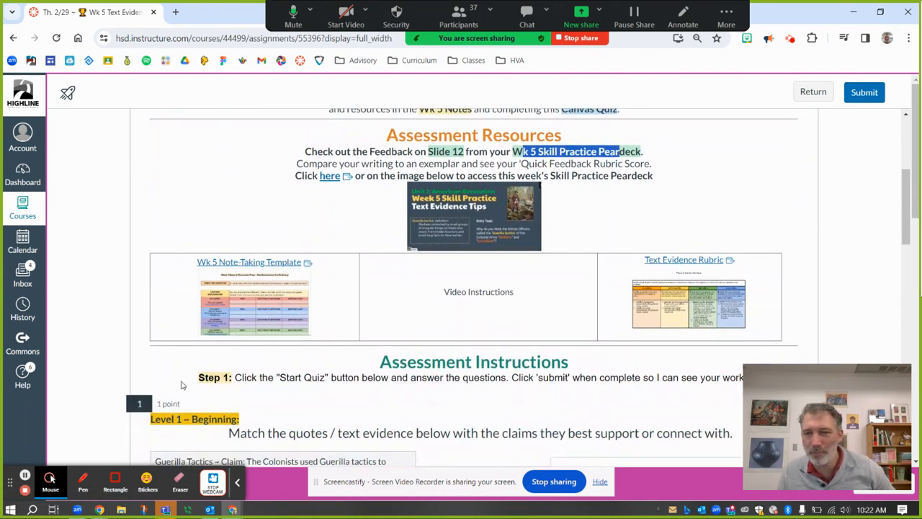
mouse_move(159, 384)
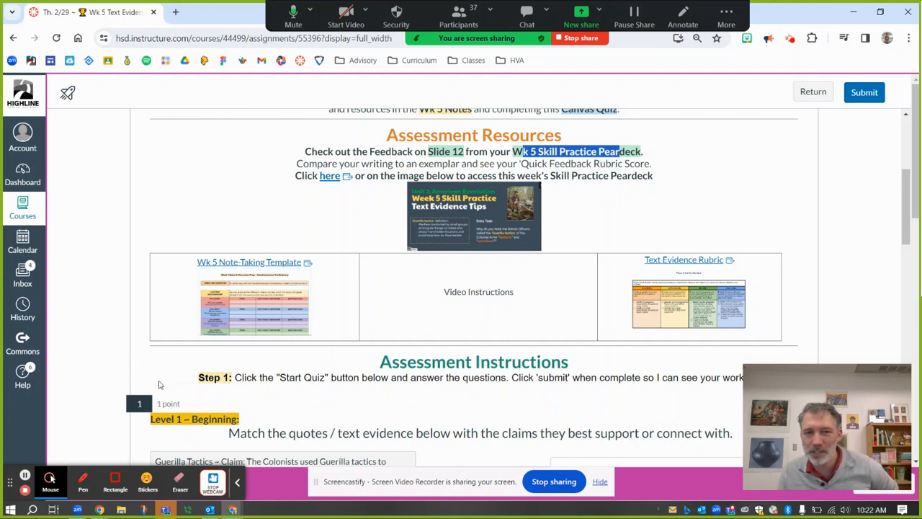
mouse_move(340, 374)
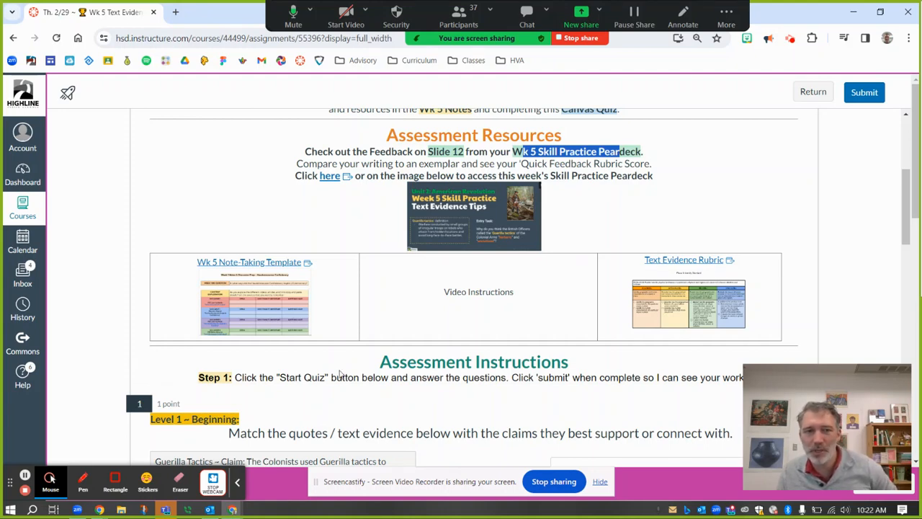
scroll(down, 3)
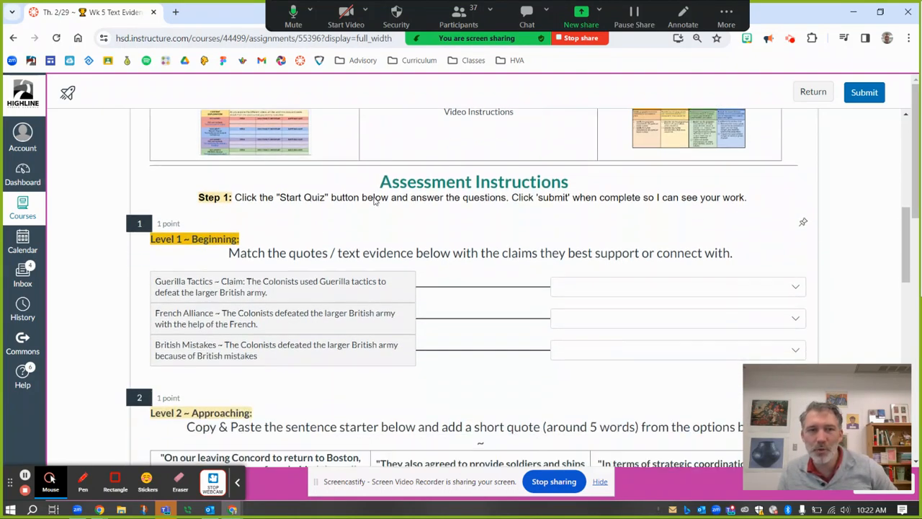
scroll(down, 3)
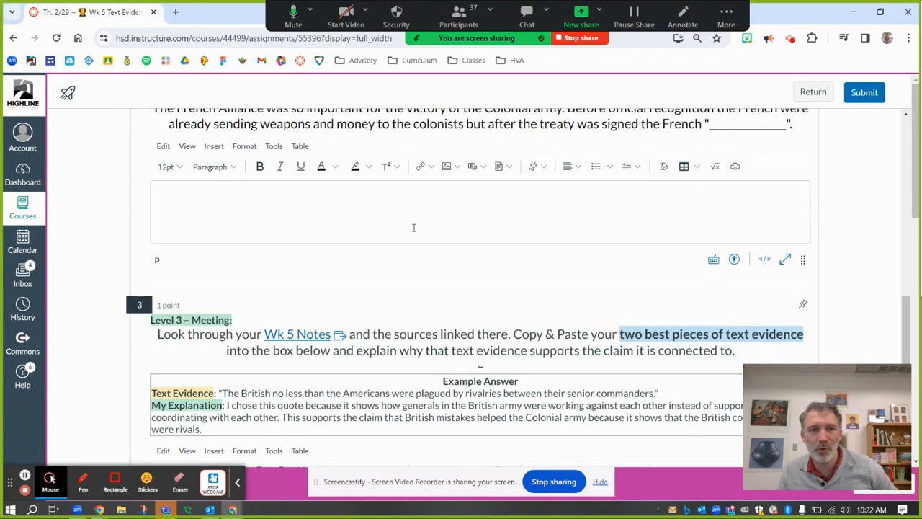
scroll(up, 3)
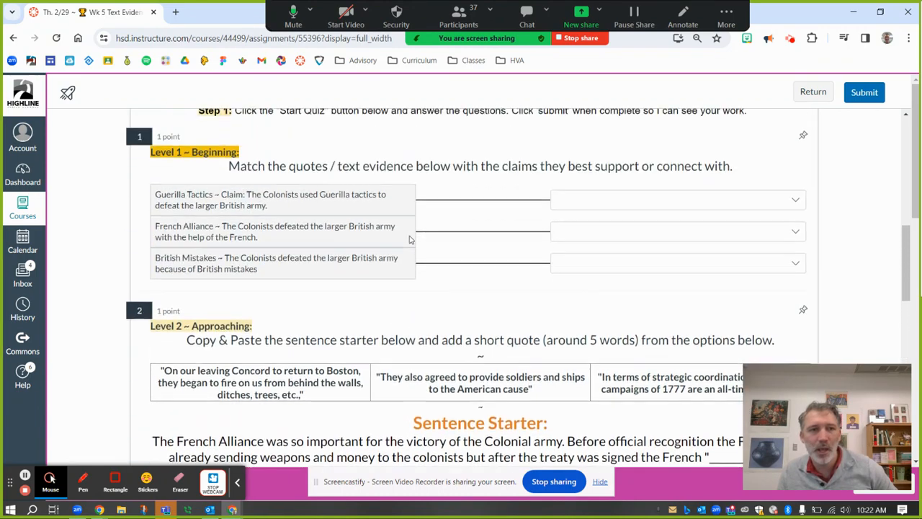
scroll(up, 3)
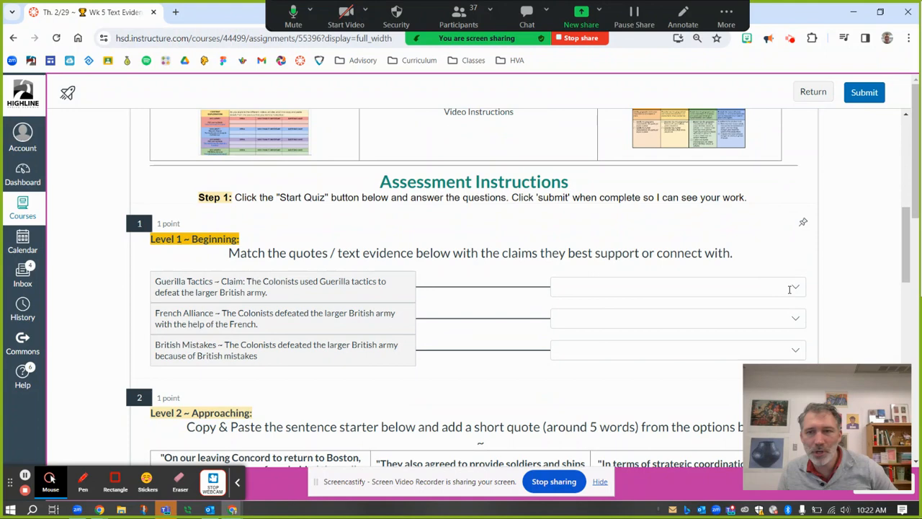
click(676, 287)
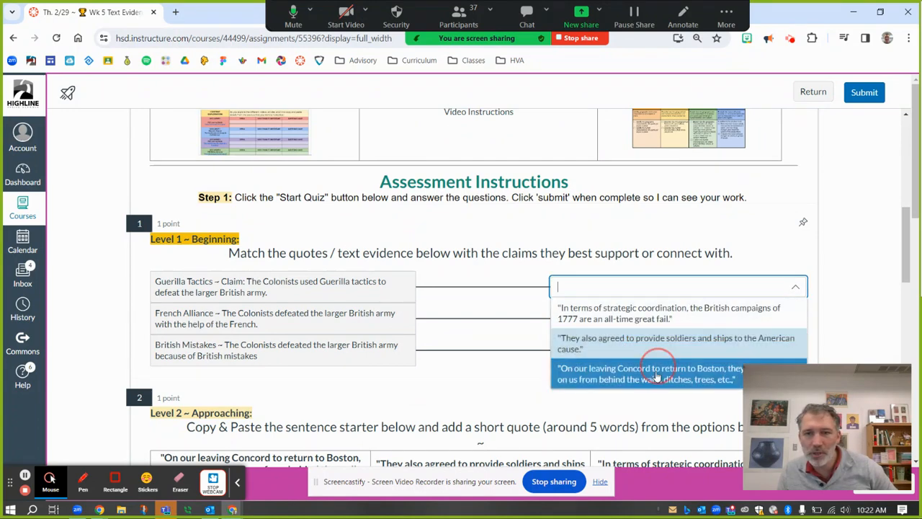
click(651, 373)
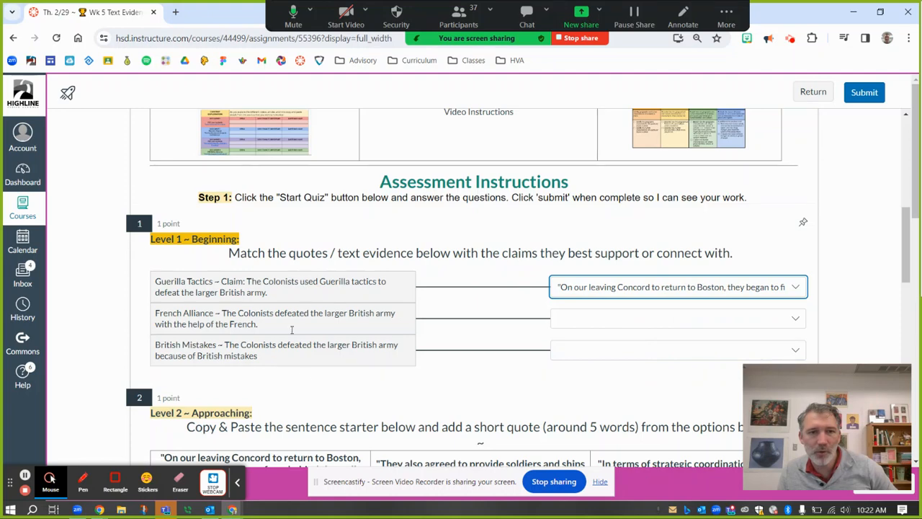
mouse_move(173, 270)
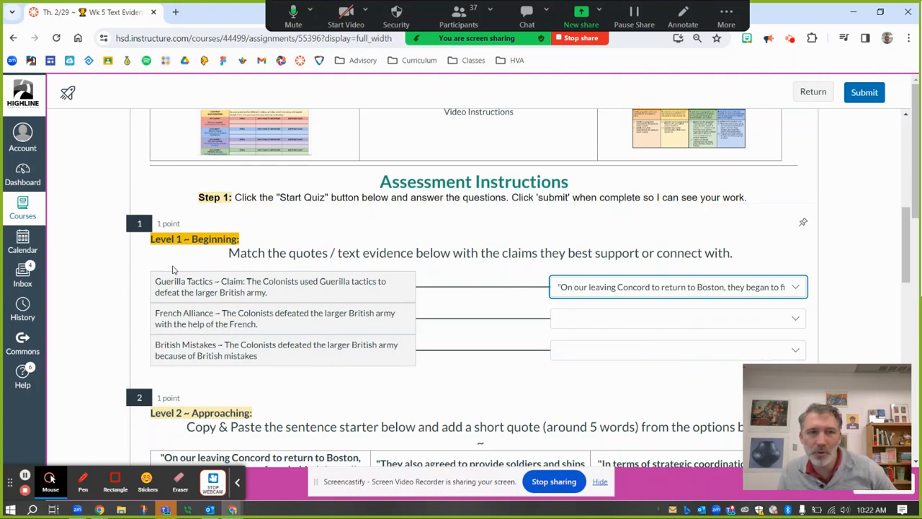
- Highlight the French Alliance and British Mistakes labels, then recheck the Guerilla Tactics match
scroll(up, 3)
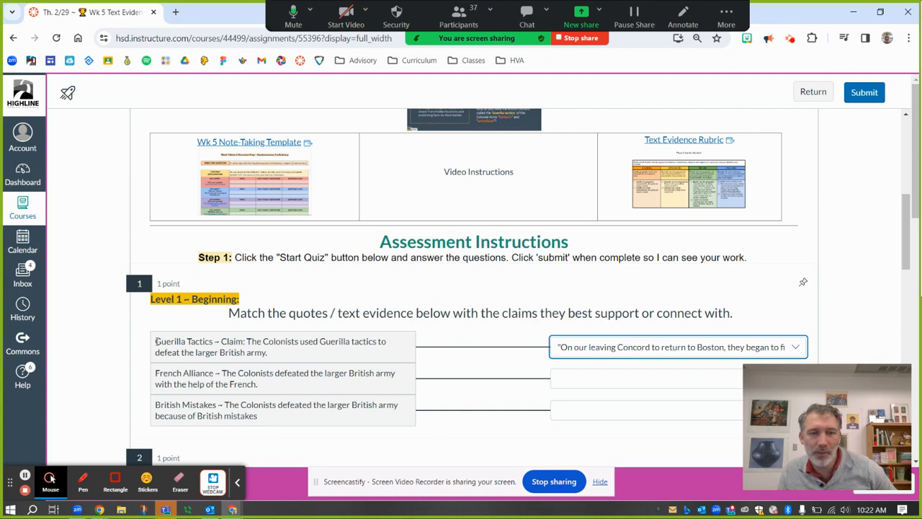
double_click(184, 341)
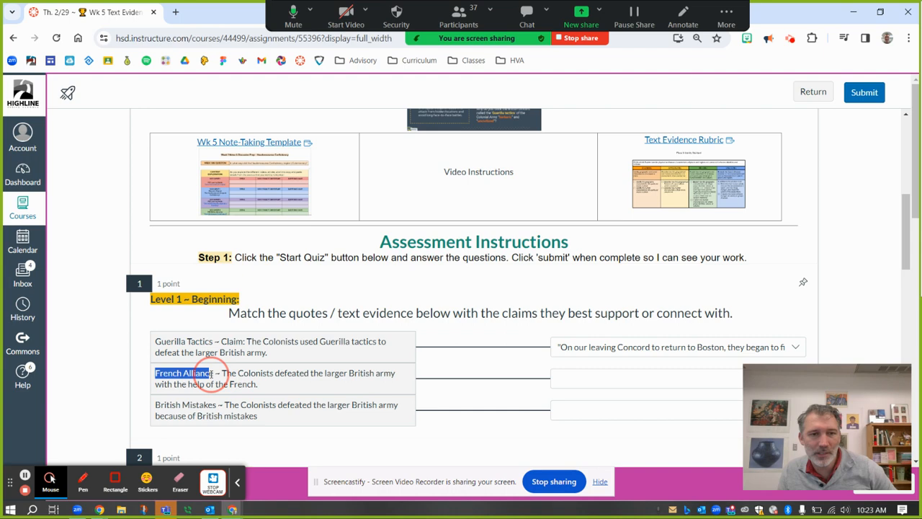
double_click(185, 404)
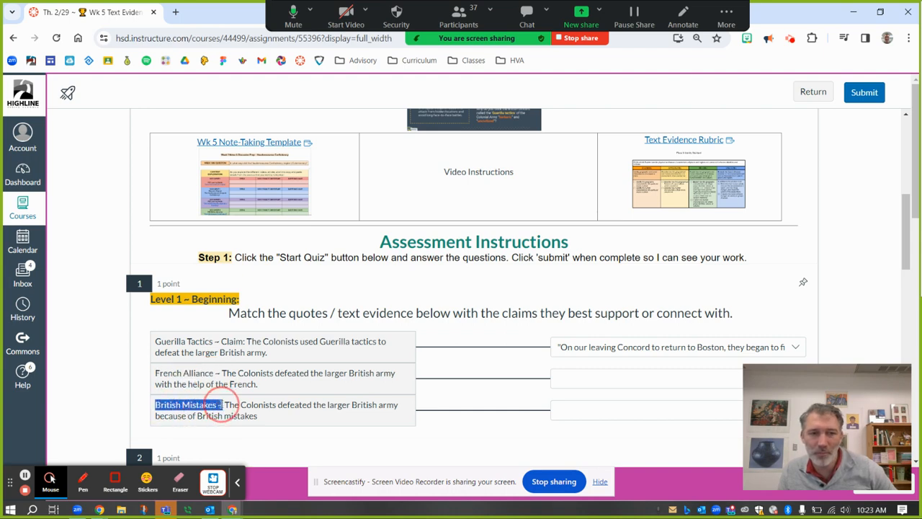
scroll(down, 3)
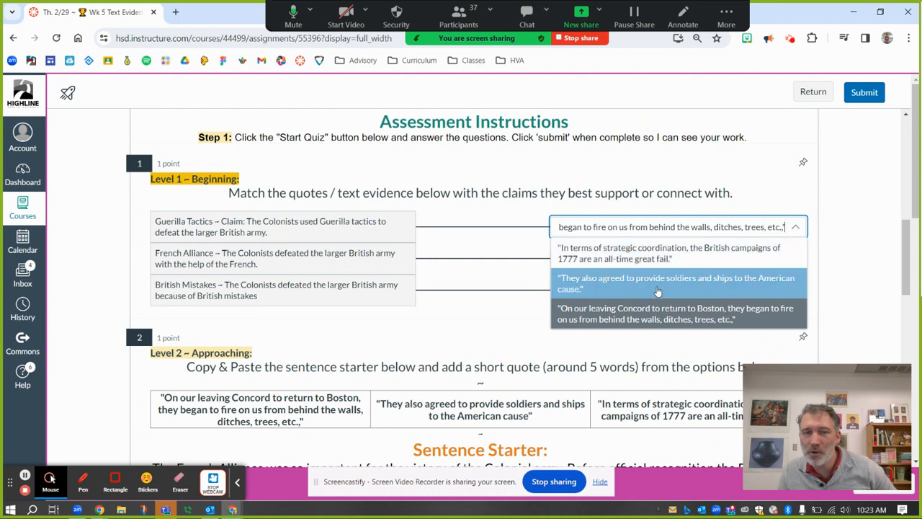
click(676, 314)
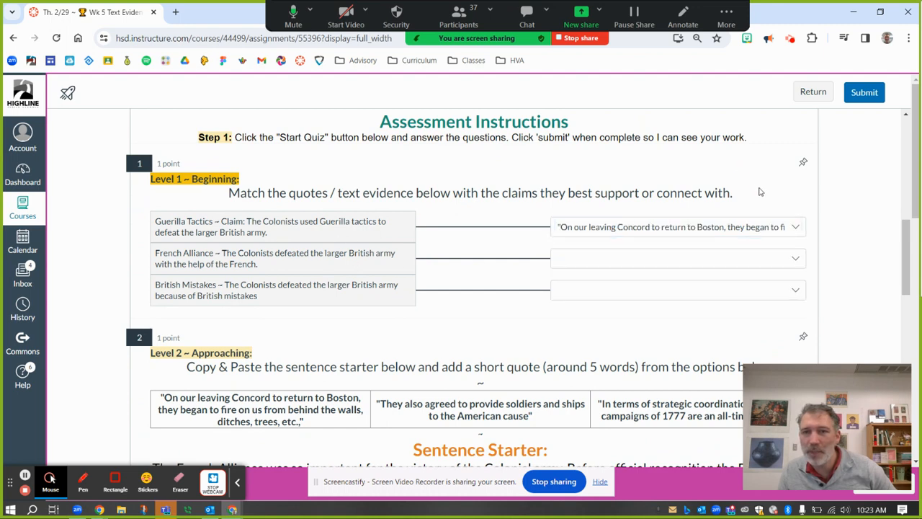
scroll(down, 3)
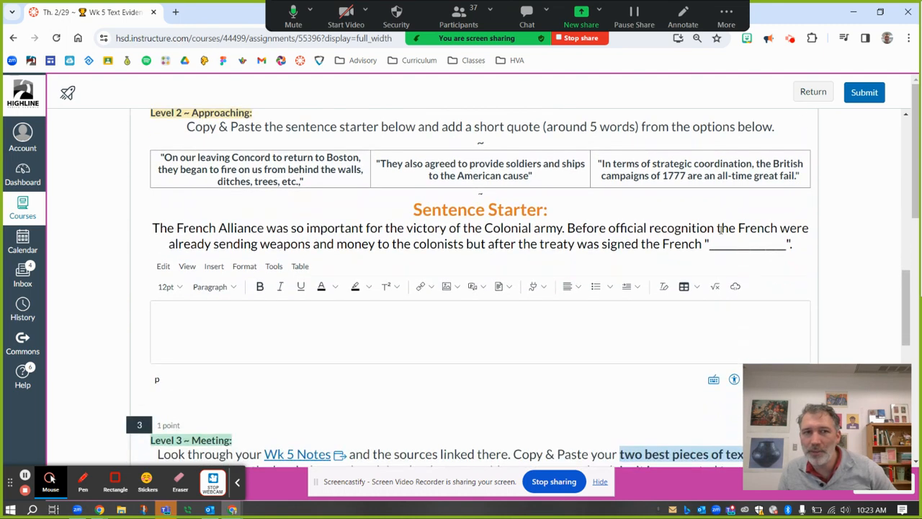
- Paste the French Alliance sentence starter into question 2's answer box
scroll(up, 3)
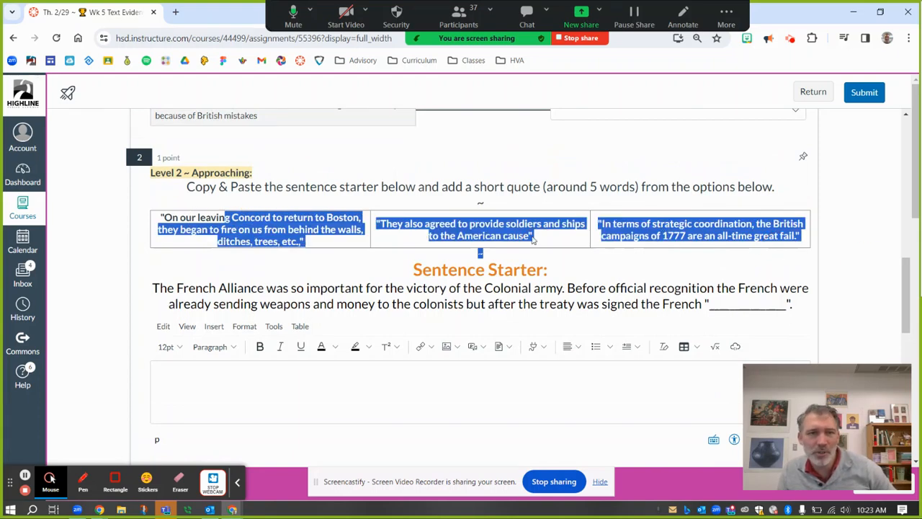
click(627, 295)
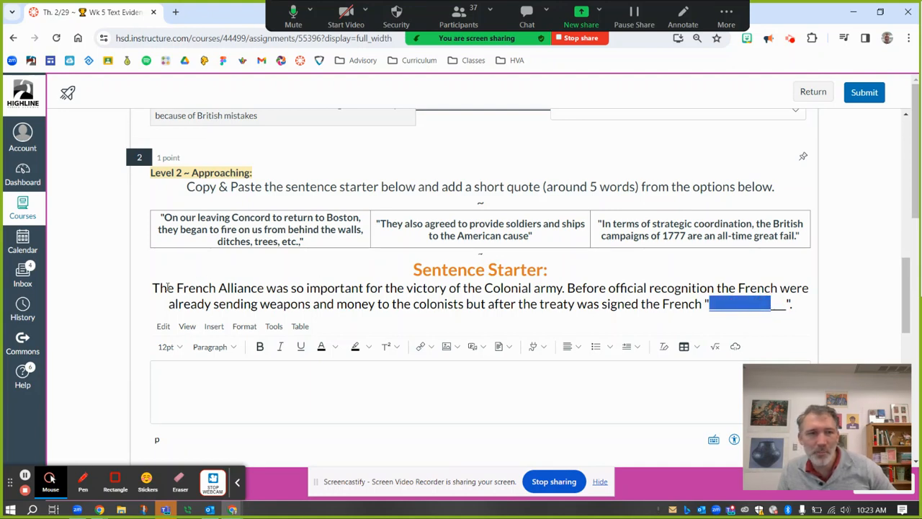
drag(152, 287, 789, 303)
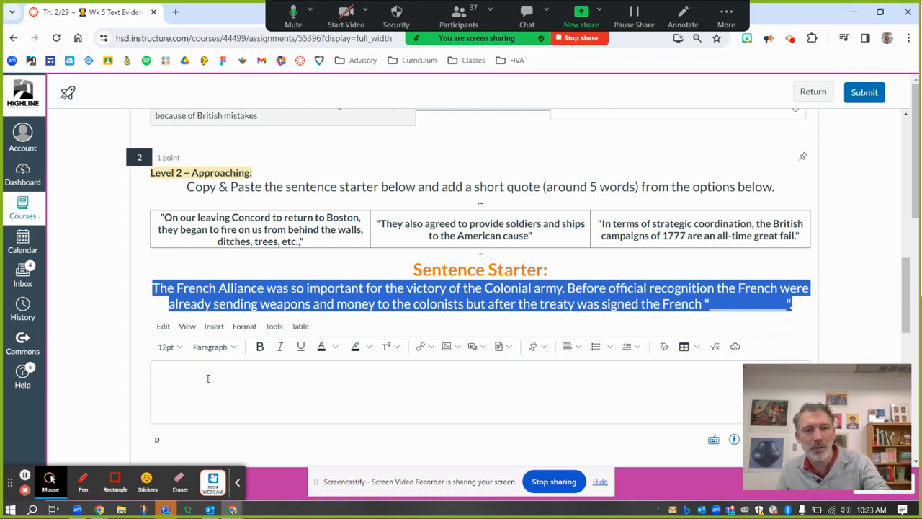
key(ctrl+v)
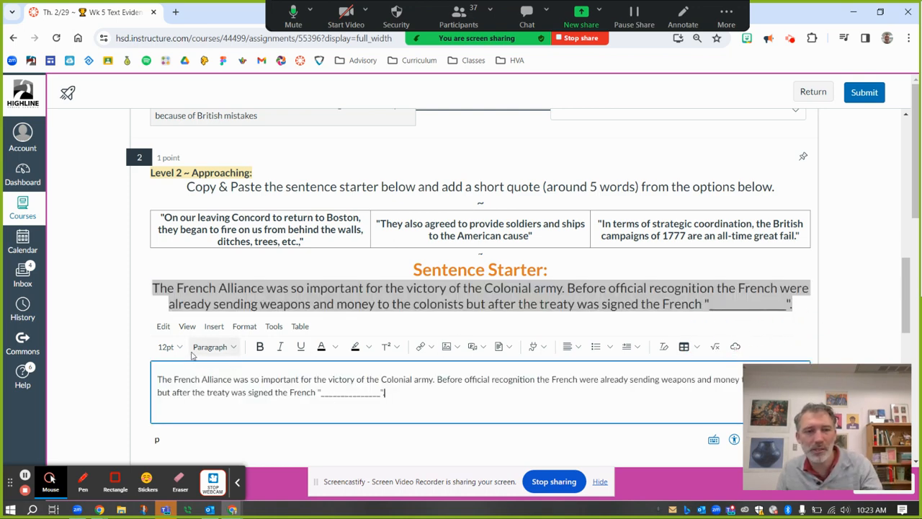
- Highlight the quote blank and the five-word quote length requirement
double_click(351, 392)
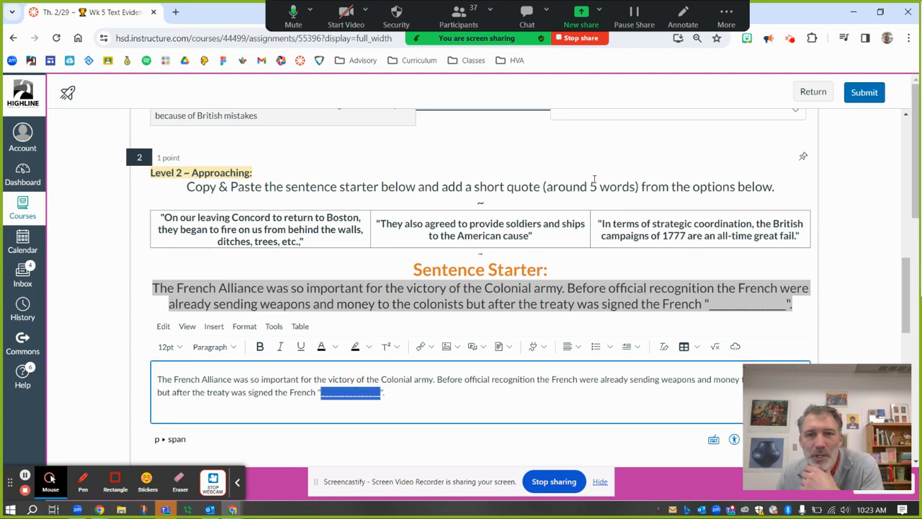
double_click(611, 186)
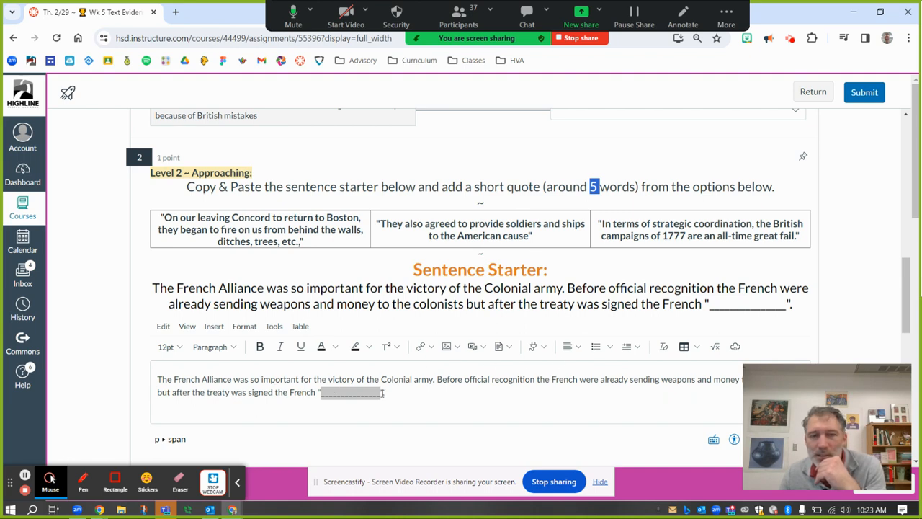
mouse_move(483, 159)
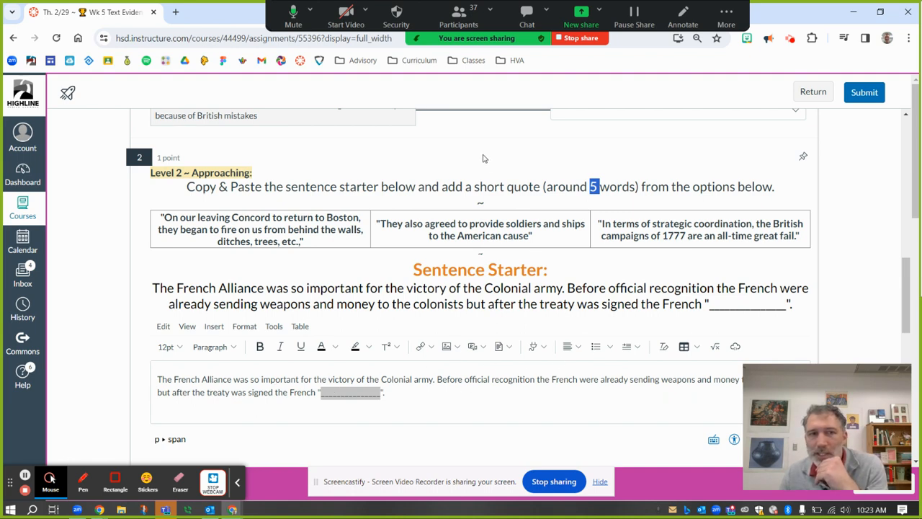
scroll(down, 3)
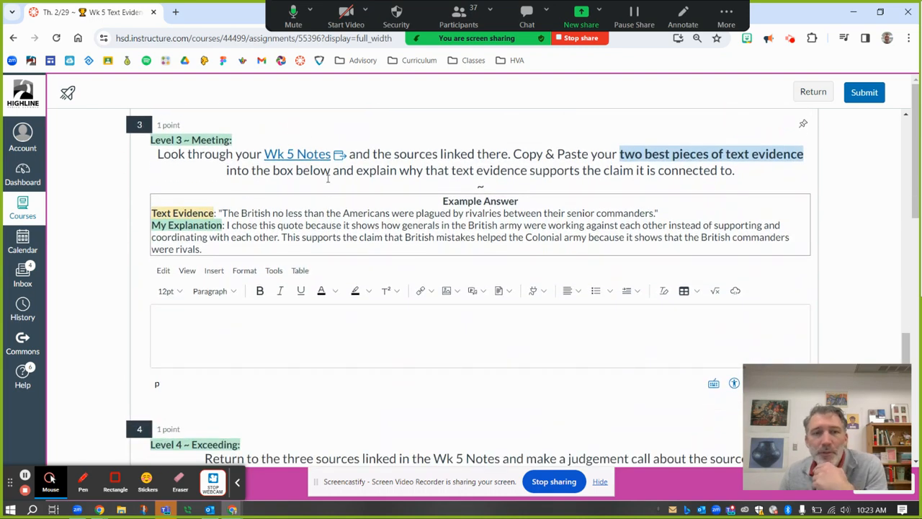
- Open the Wk 5 Notes Google Doc from question 3's link in a new tab
click(297, 153)
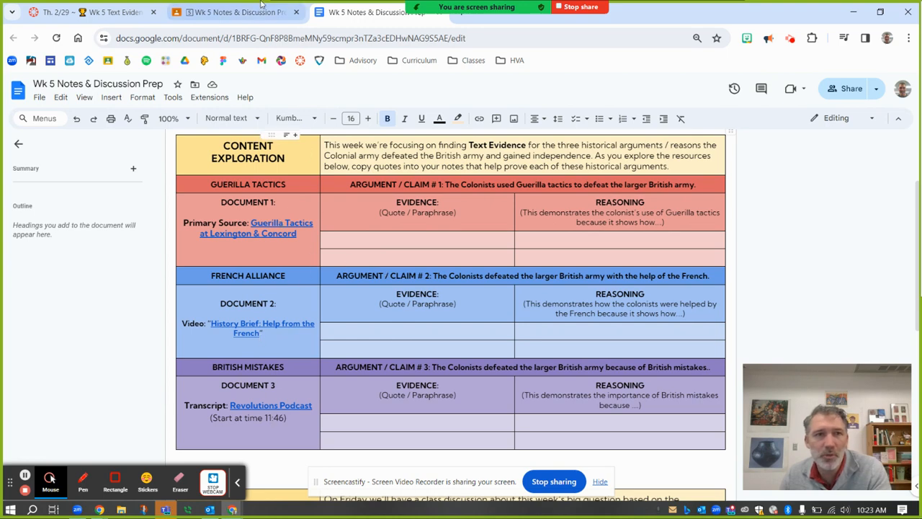
mouse_move(422, 261)
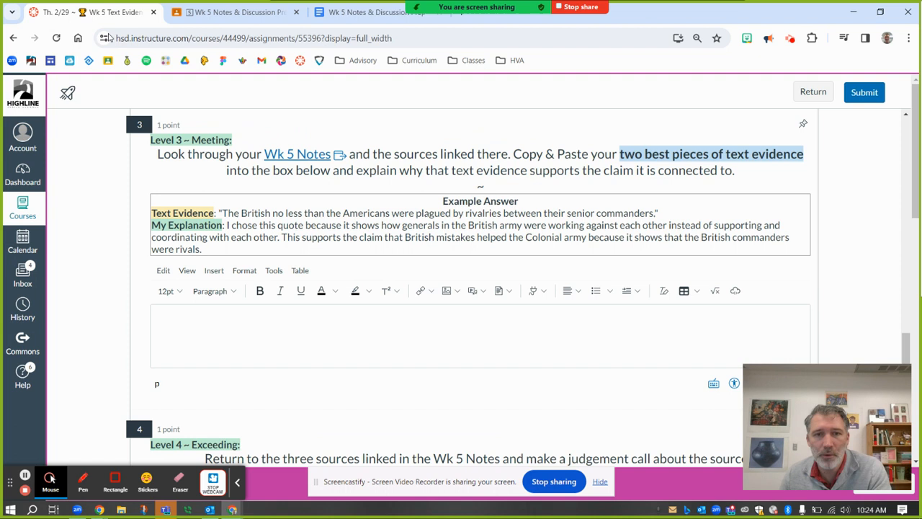
mouse_move(627, 150)
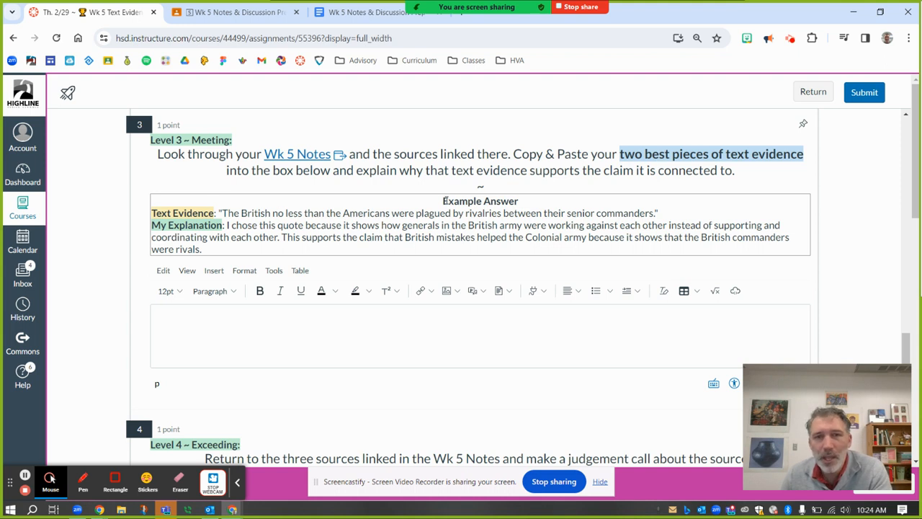
double_click(480, 201)
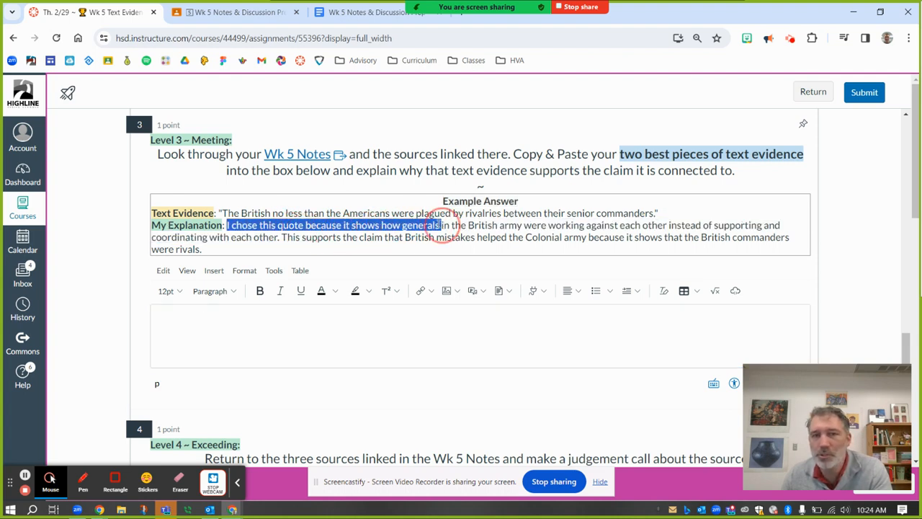
scroll(down, 3)
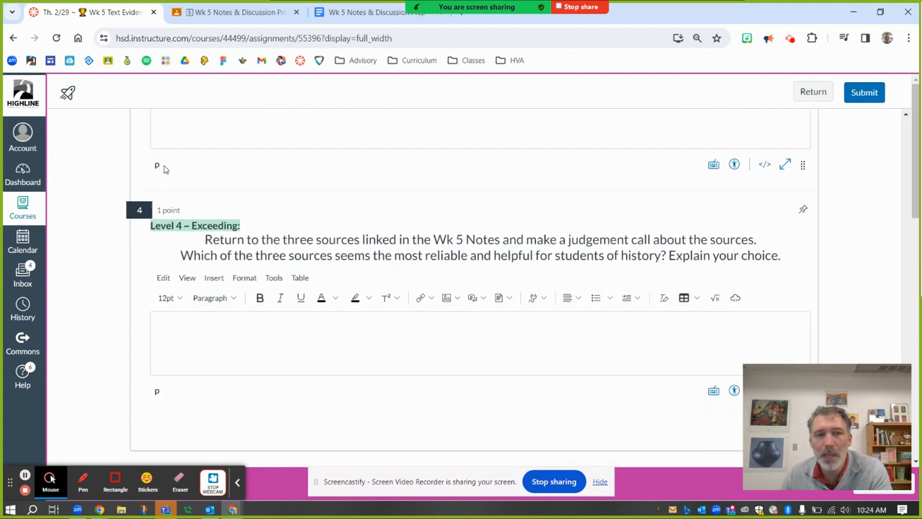
- Highlight the 'make a judgement call' phrase in question 4's prompt
scroll(up, 3)
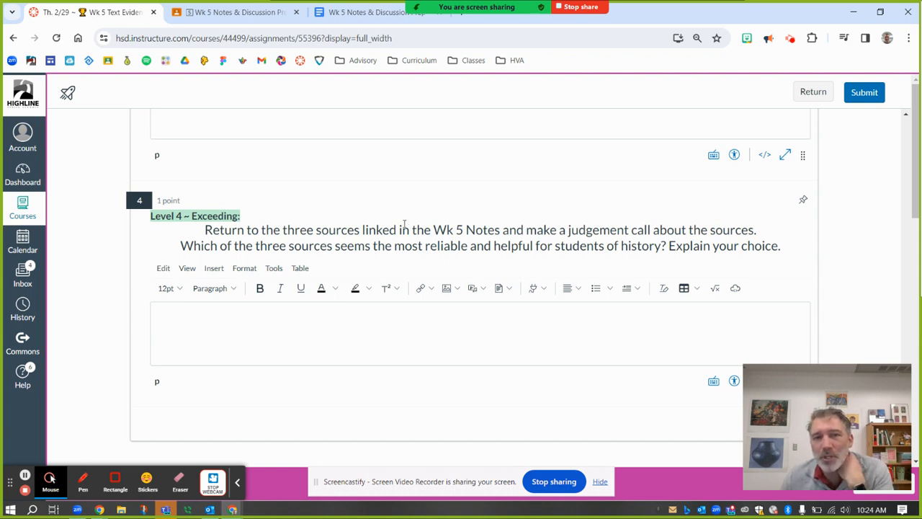
drag(544, 229, 652, 229)
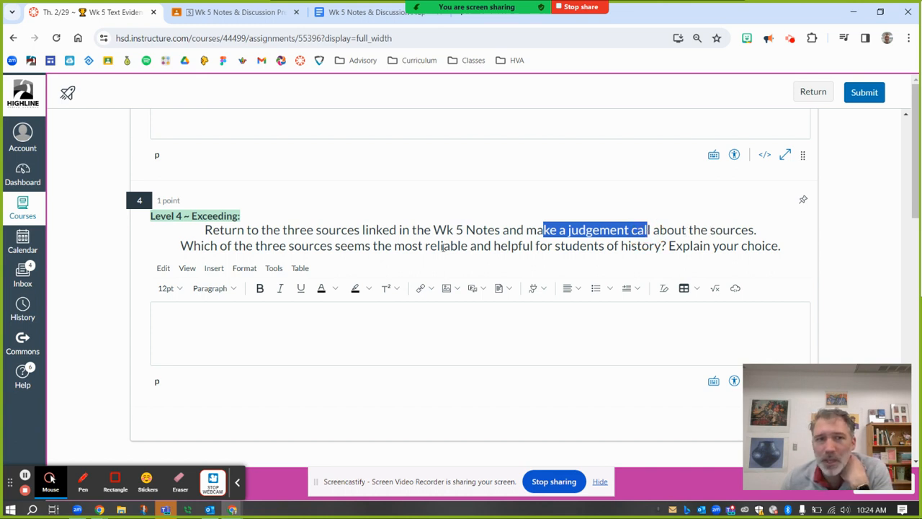
click(205, 245)
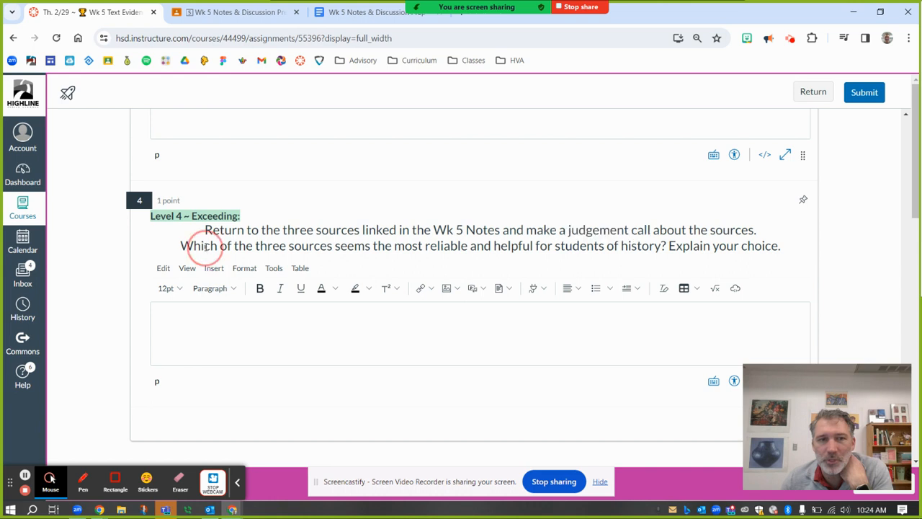
mouse_move(397, 249)
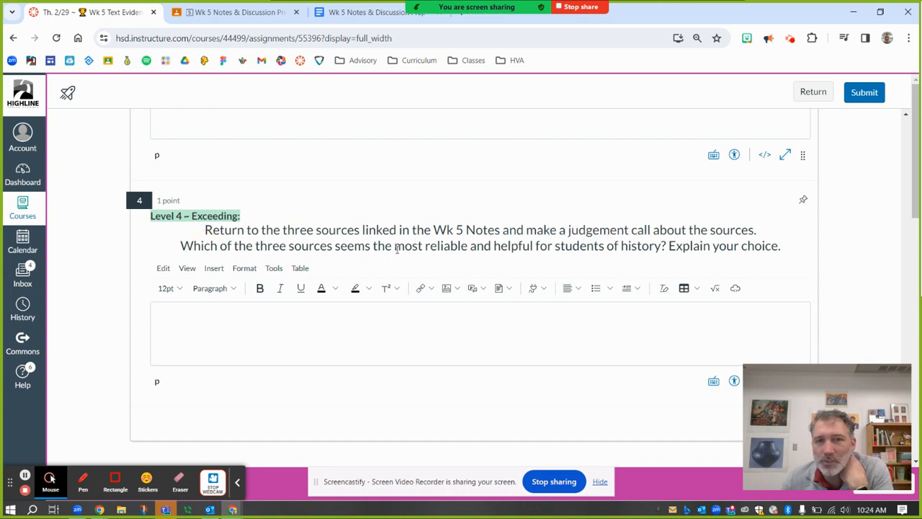
double_click(441, 245)
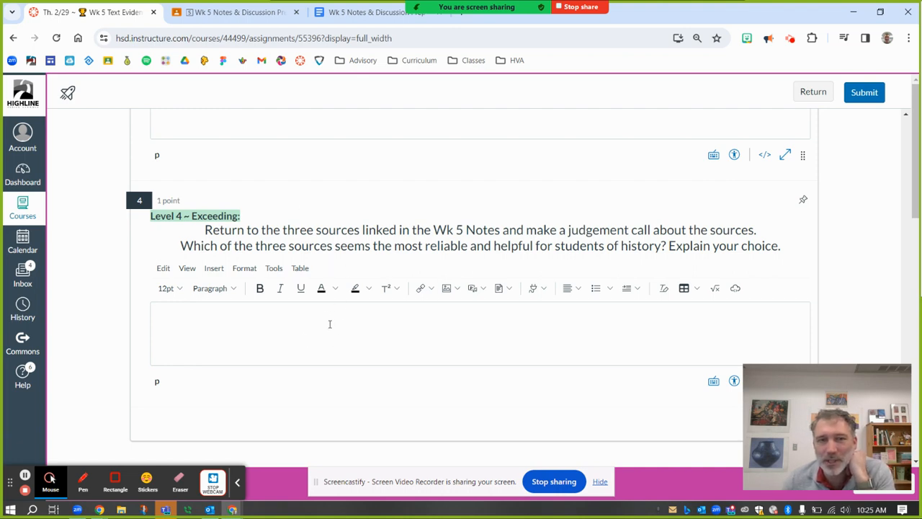
- Click into question 4's answer box, return to the quiz top, and open Screencastify's stop controls
click(330, 332)
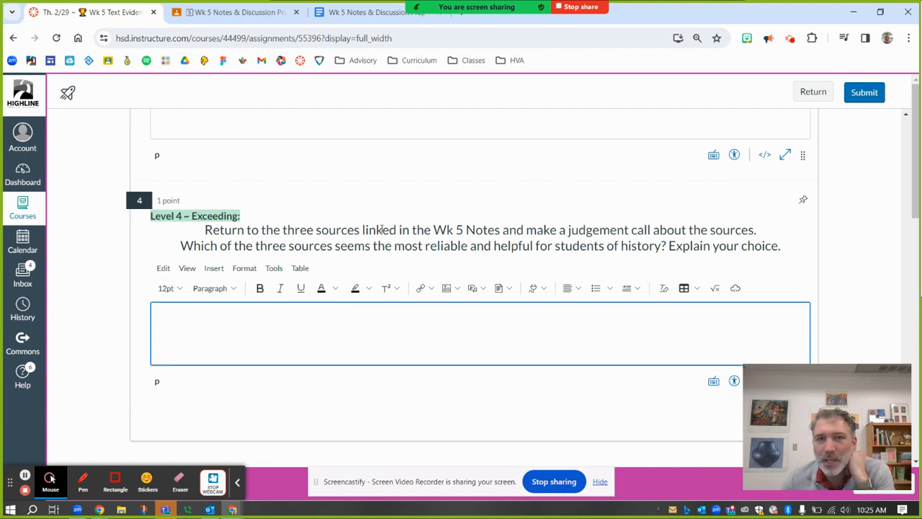
scroll(up, 3)
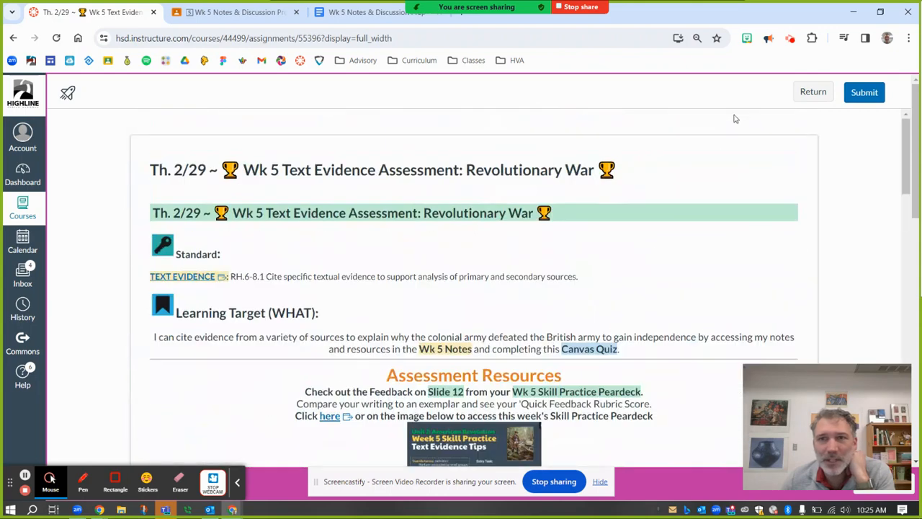
mouse_move(790, 38)
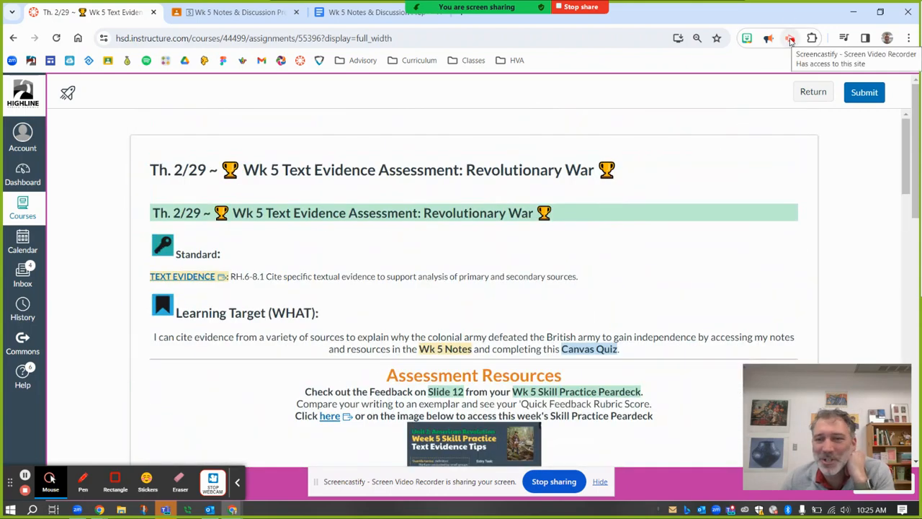
click(791, 38)
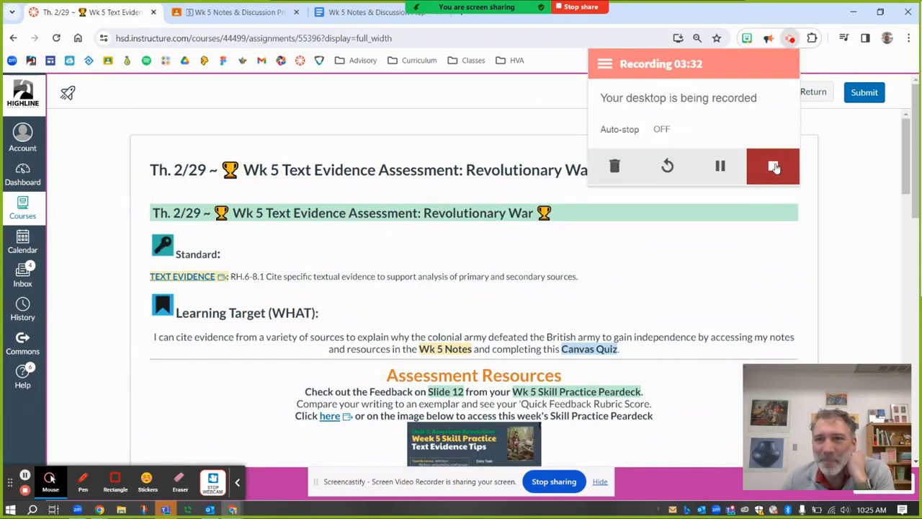